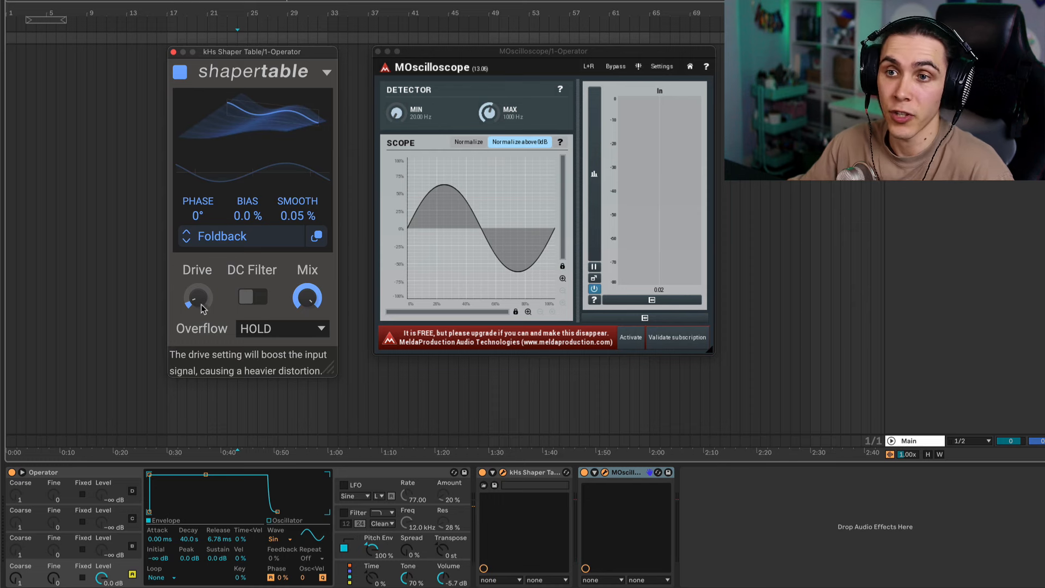
Step: Distort the Operator sine by raising Shaper Table drive on the Foldback and Bobcat tables
drag(198, 298, 198, 290)
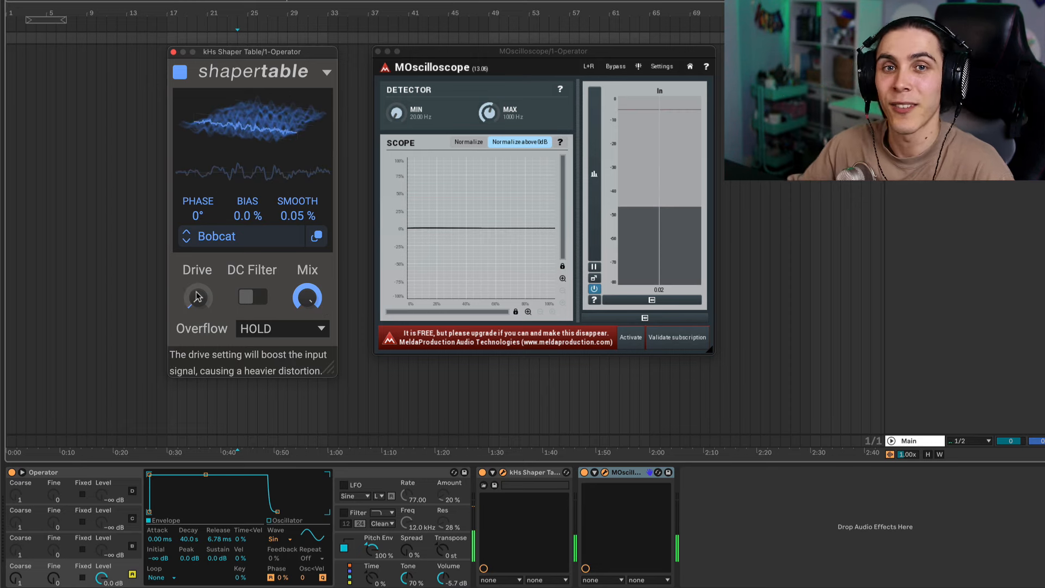
drag(197, 296, 197, 307)
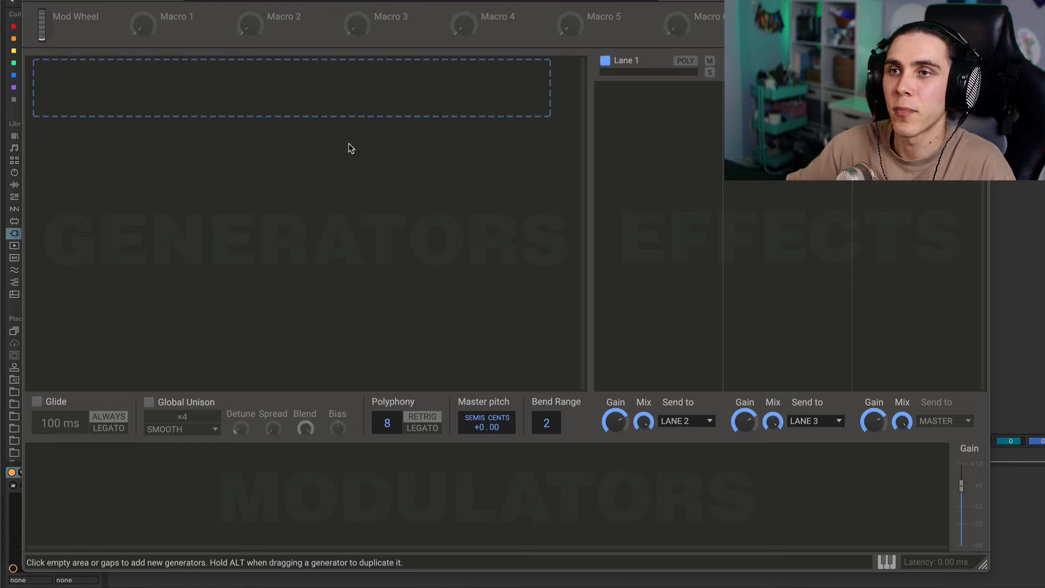
Step: Add a sine generator feeding a Foldback Shaper Table and push its drive to around +18 dB
click(290, 87)
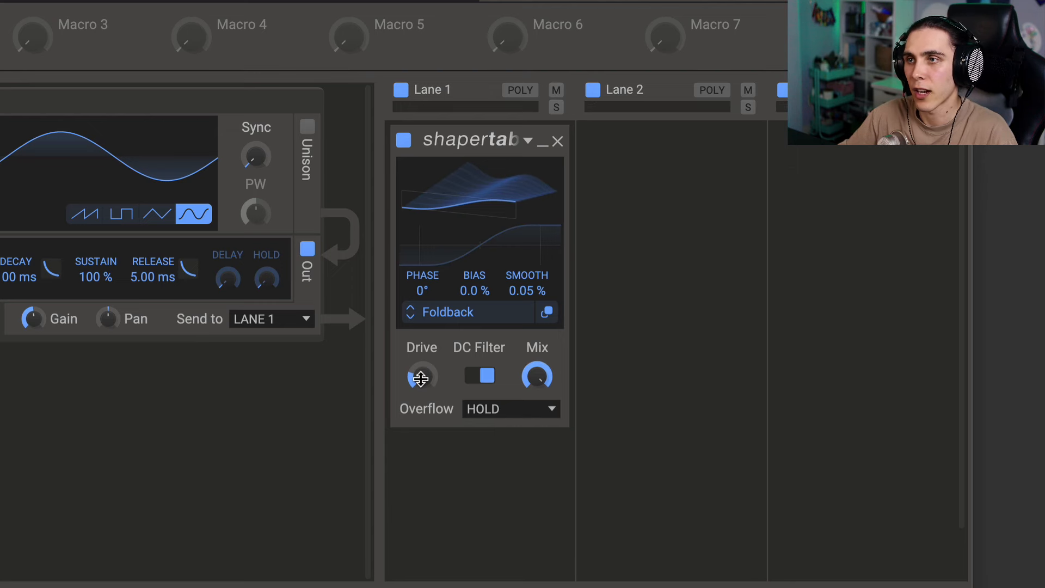
drag(422, 377, 422, 363)
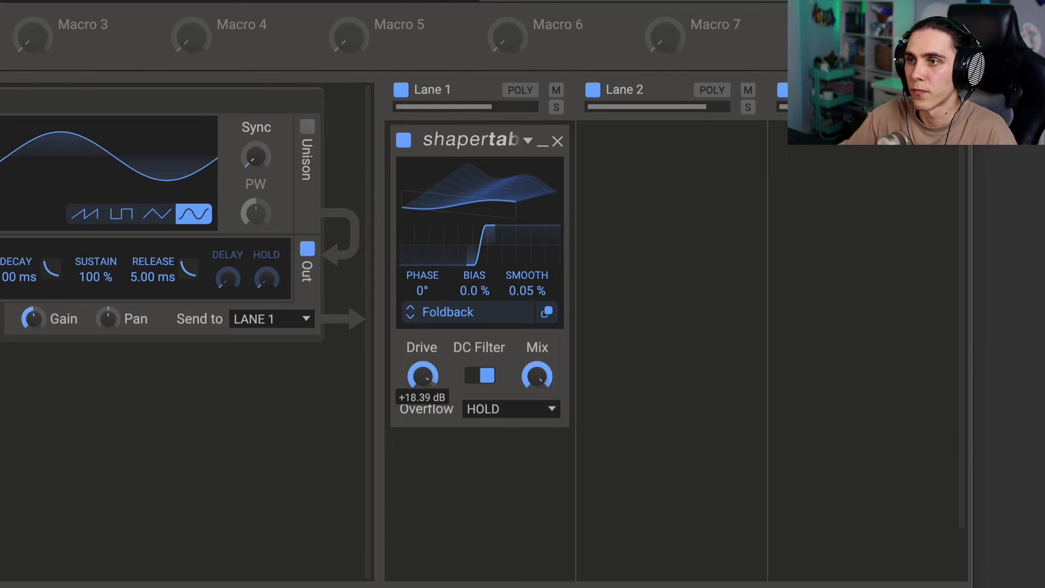
drag(423, 375, 423, 400)
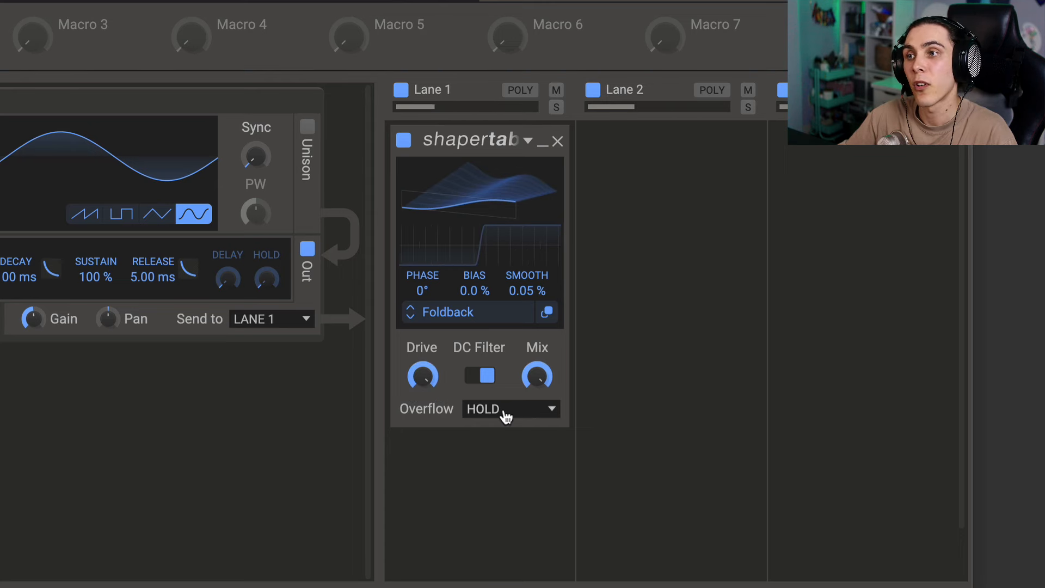
Step: Set overflow to Mirror and sweep the drive down to about +6 dB
click(510, 408)
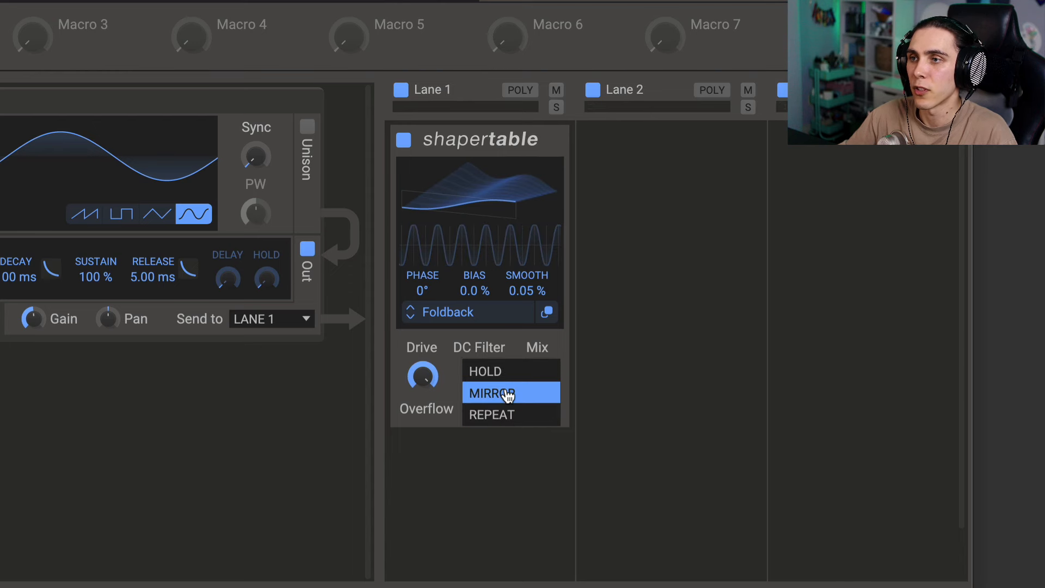
click(510, 393)
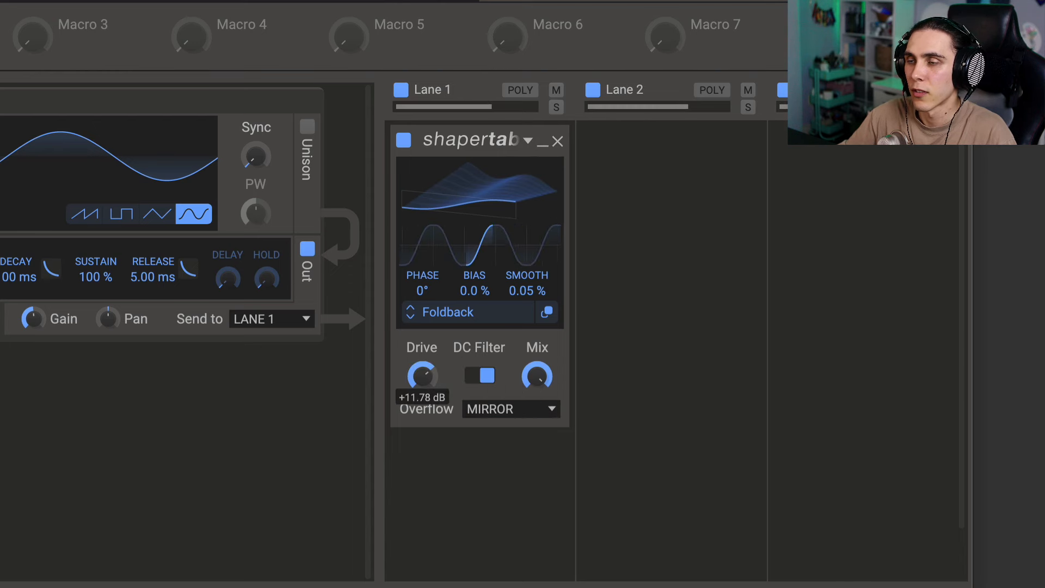
drag(422, 376, 423, 360)
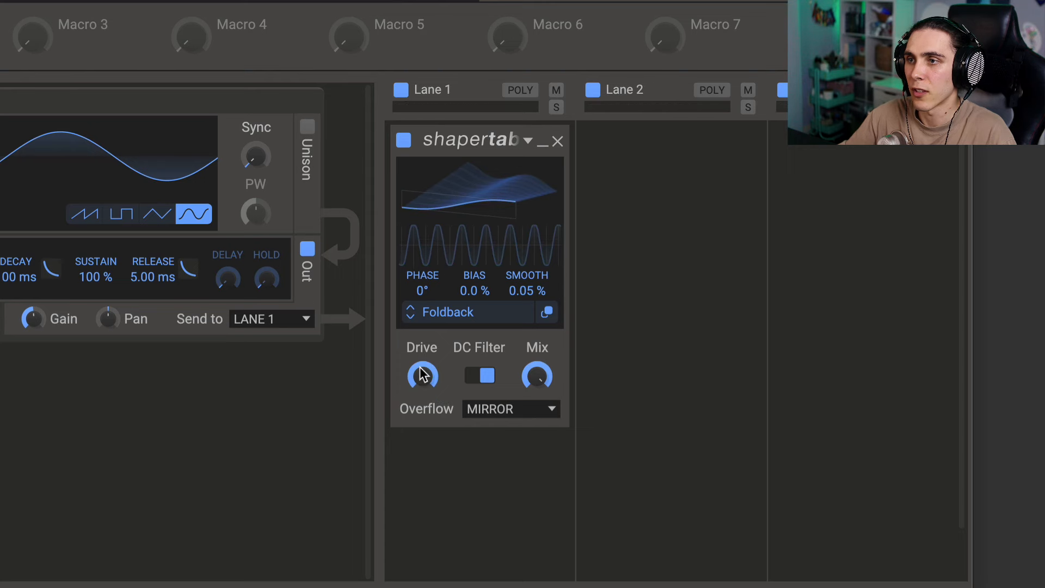
drag(422, 375, 422, 353)
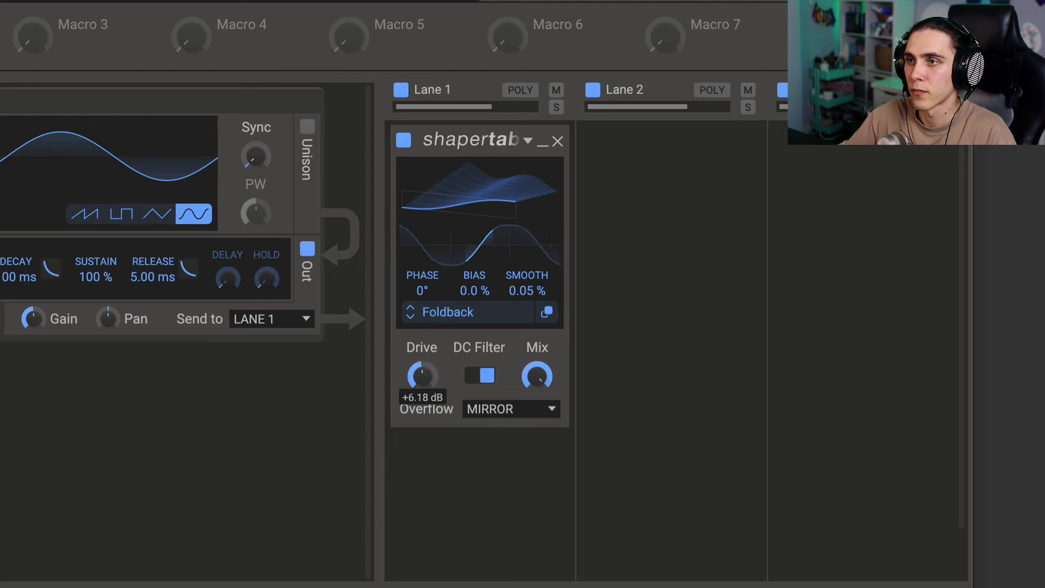
Step: Set overflow to Repeat, sweep the drive again, and bring up the table library
click(512, 409)
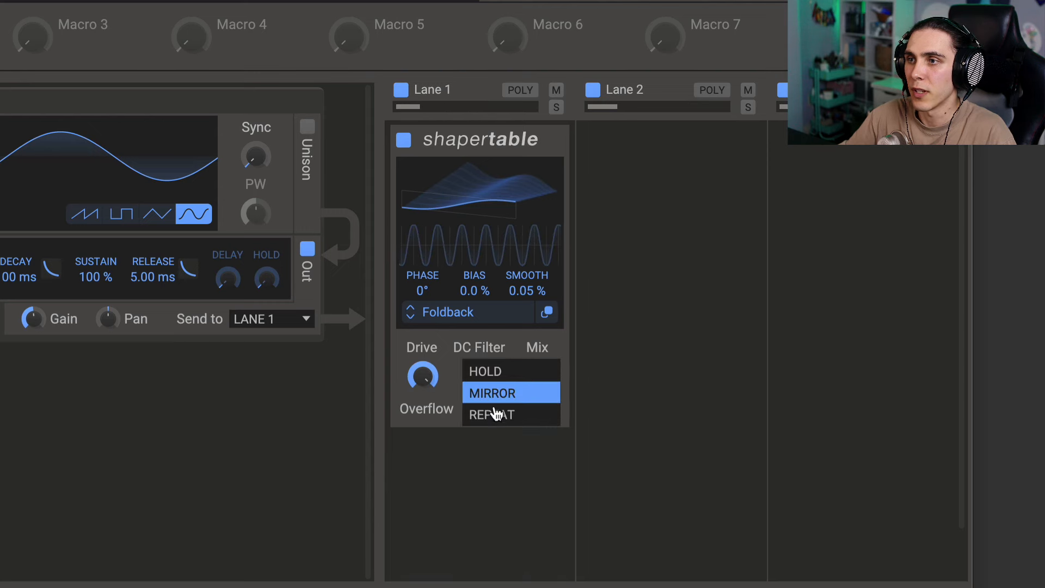
click(492, 414)
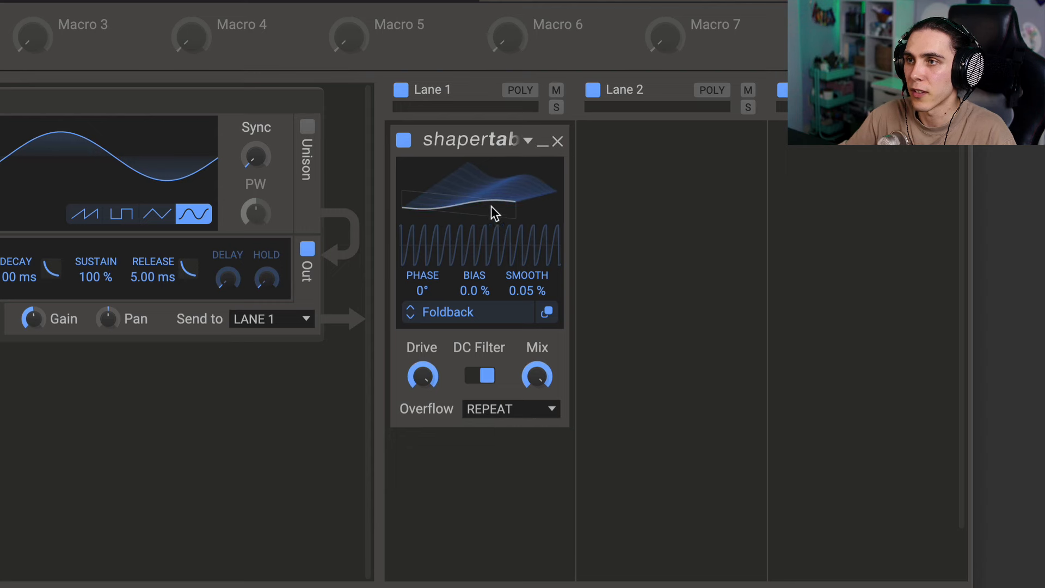
mouse_move(490, 257)
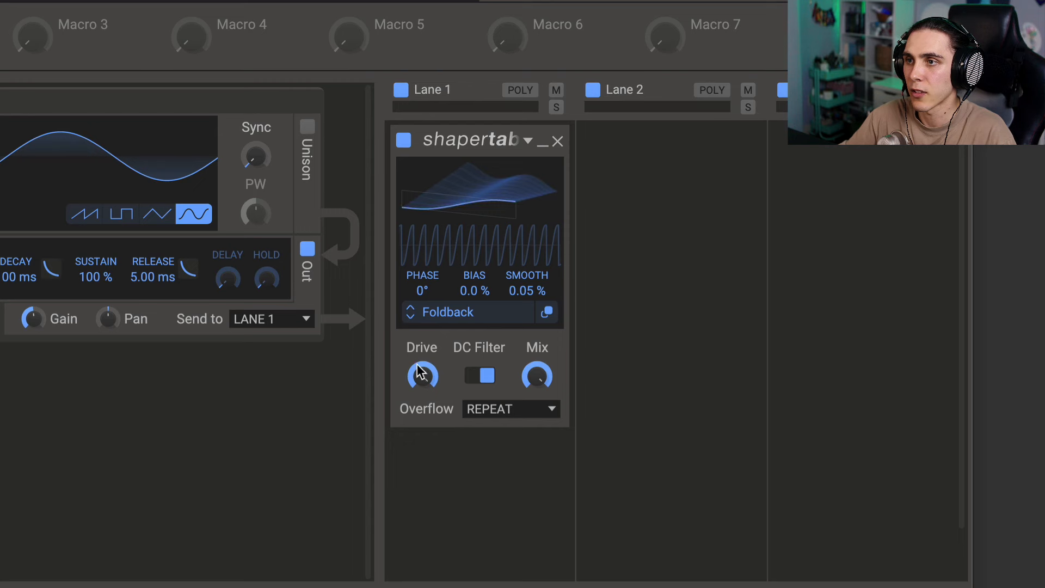
drag(422, 374, 423, 361)
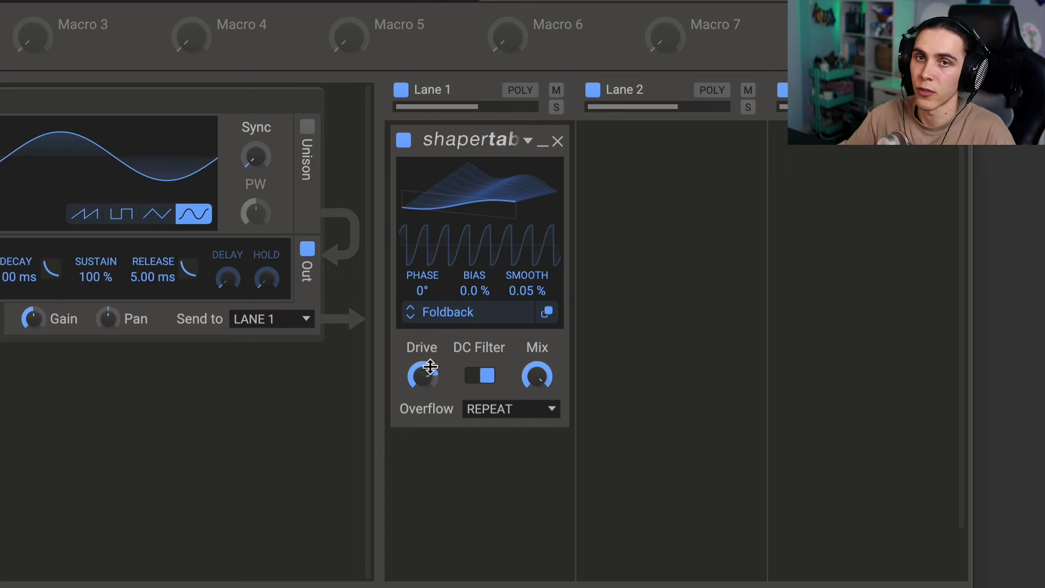
drag(421, 376, 422, 352)
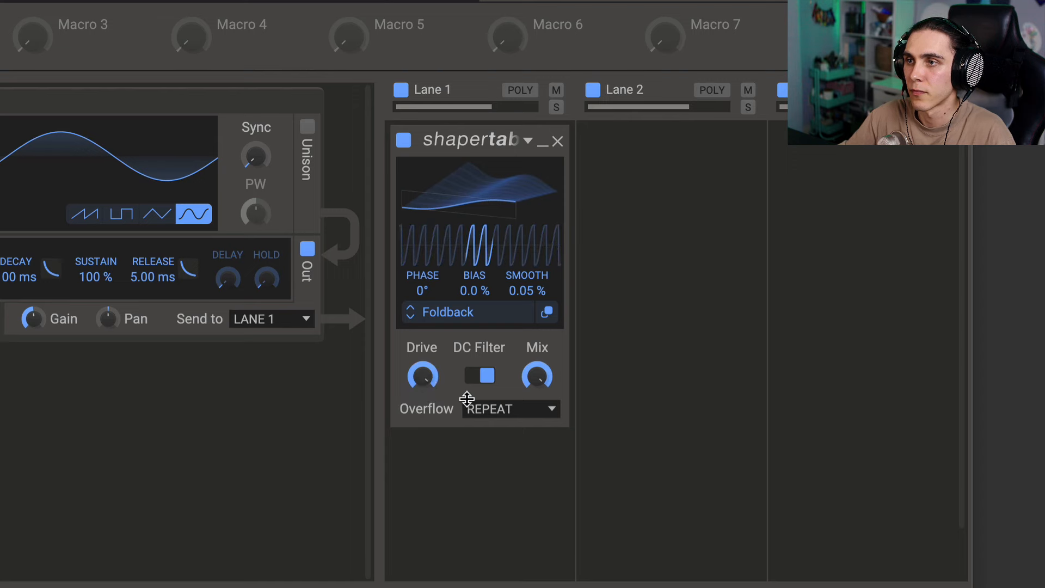
click(511, 408)
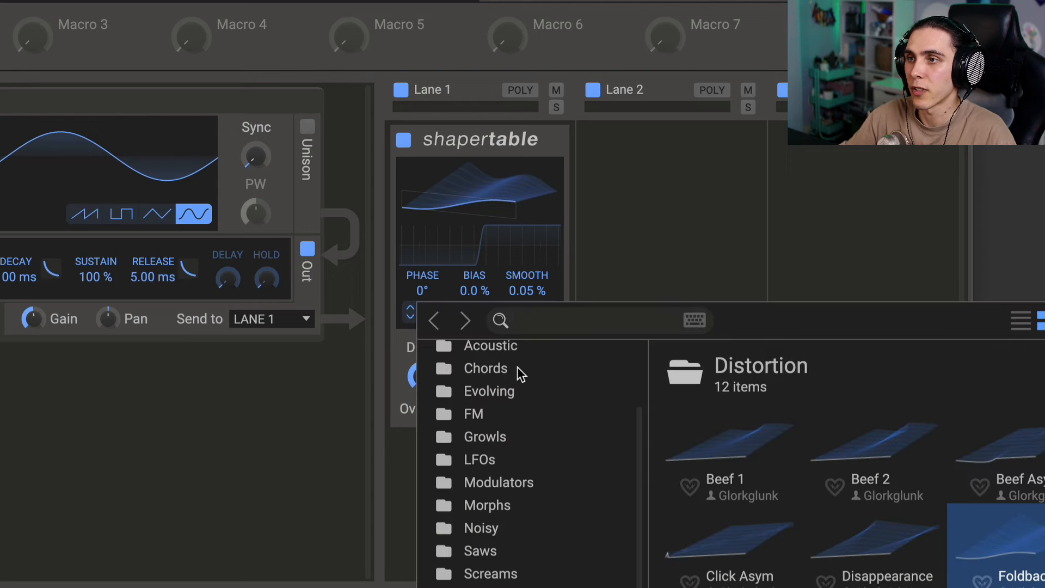
Step: Load a Chords table, reset the drive and settle it around +1.8 dB
click(485, 368)
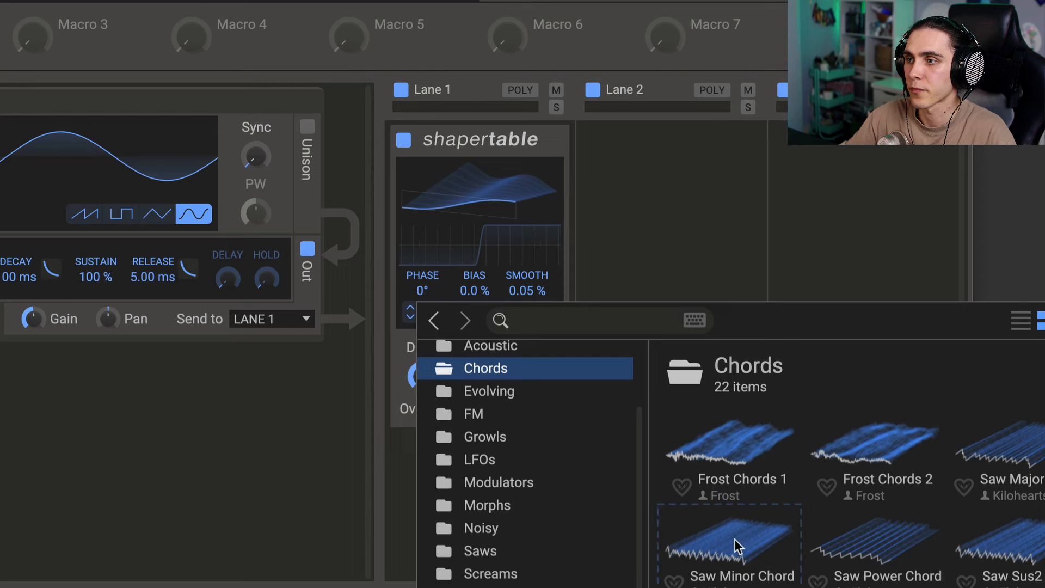
double_click(727, 543)
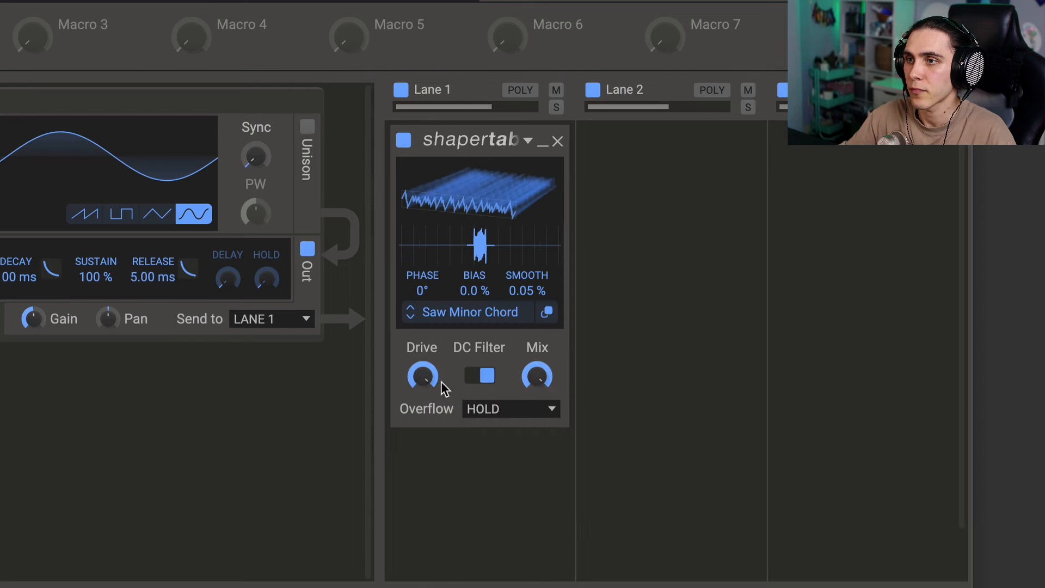
drag(423, 375, 422, 361)
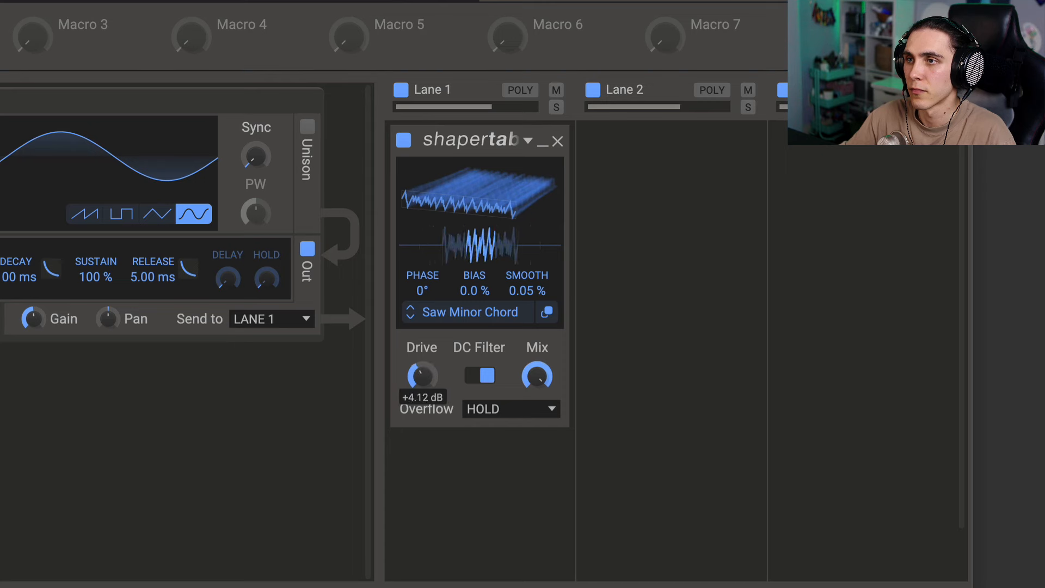
drag(421, 374, 421, 361)
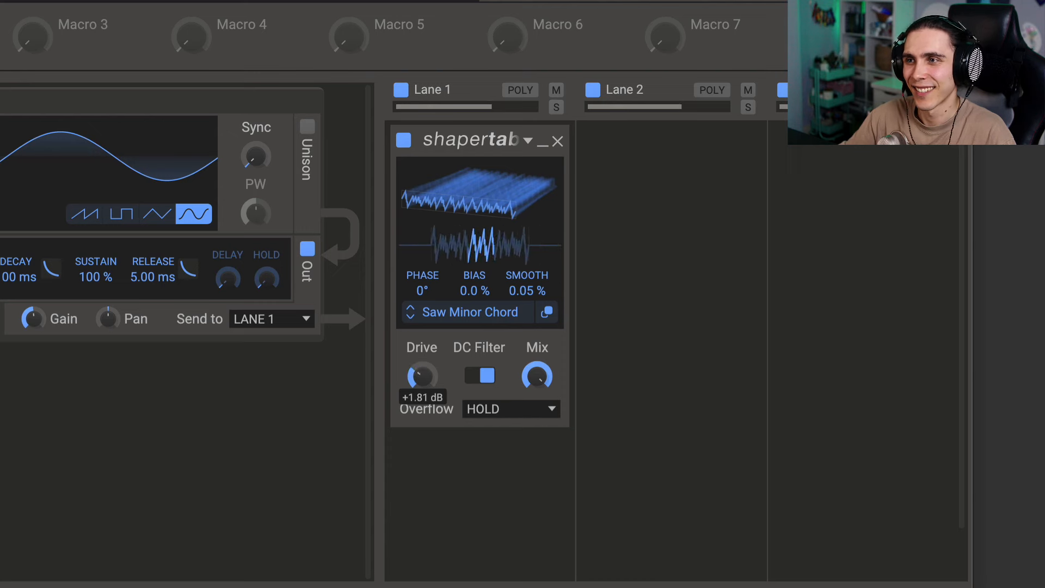
Step: Switch overflow from Hold to Mirror and sweep the drive harder
click(511, 409)
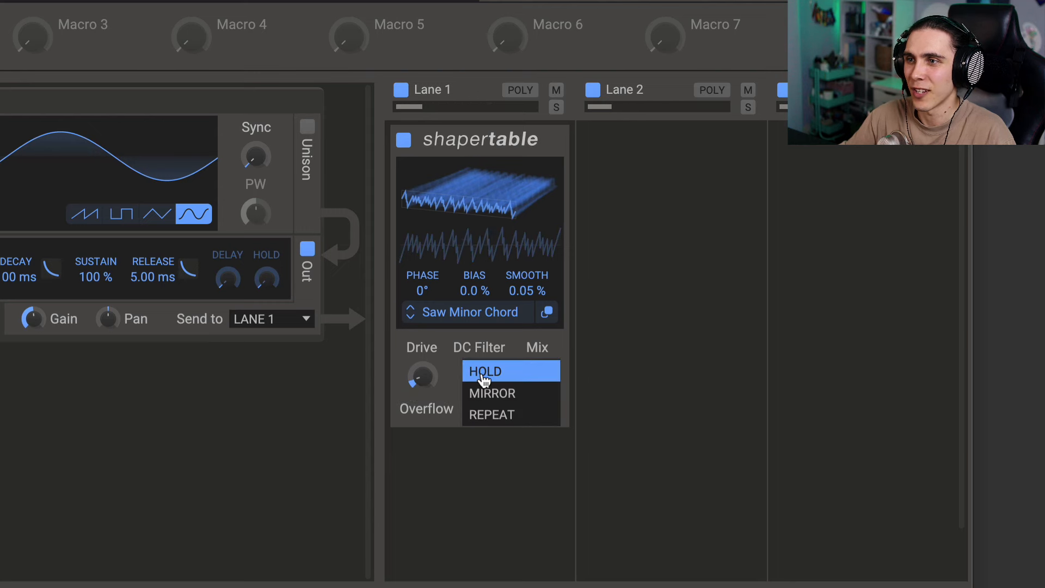
click(491, 393)
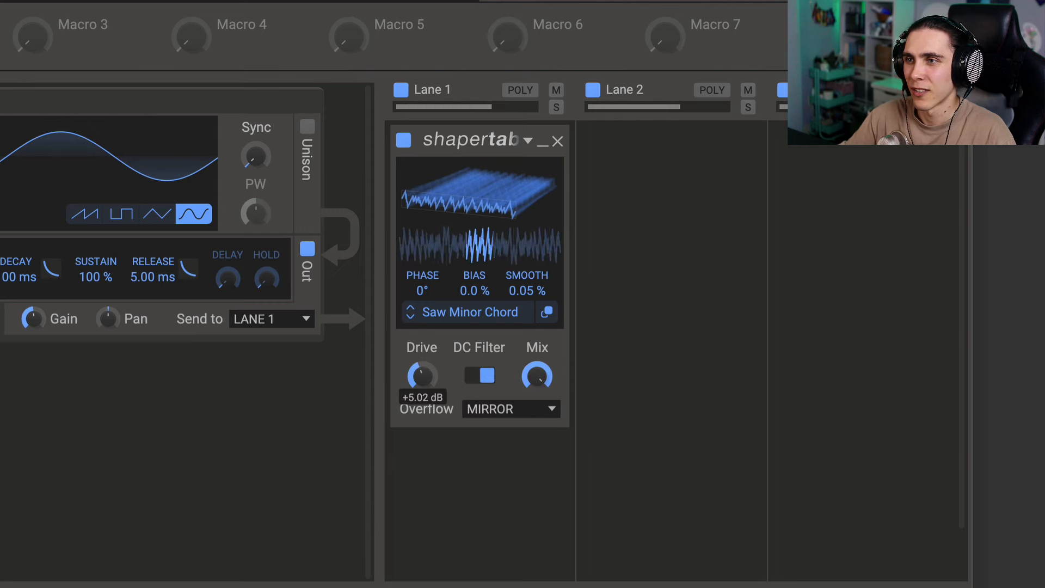
drag(422, 376, 422, 333)
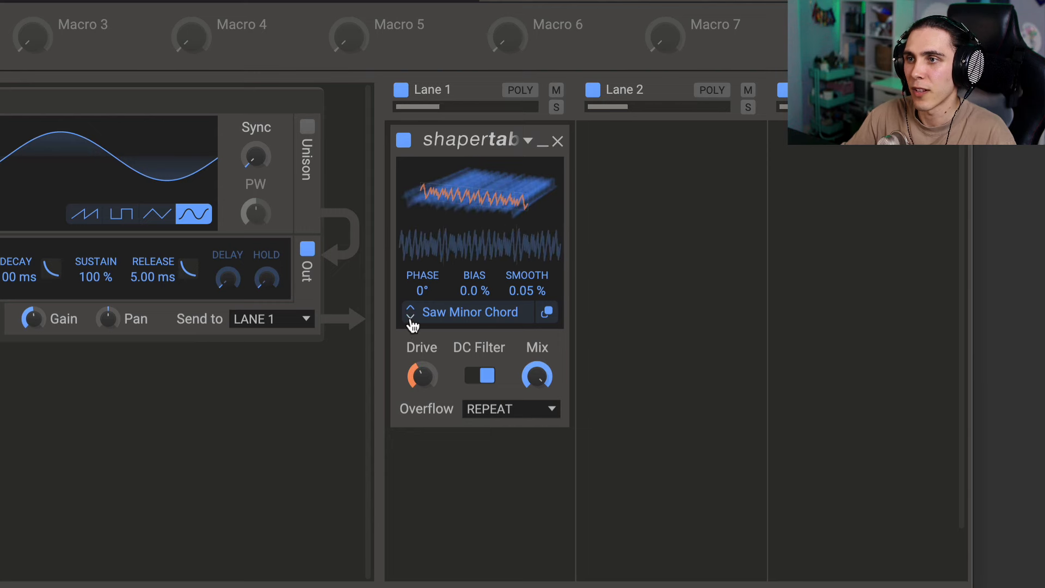
Step: Step through Saw Sus4 Chord to Sine Major Chord and collapse the Shaper Table module
click(410, 308)
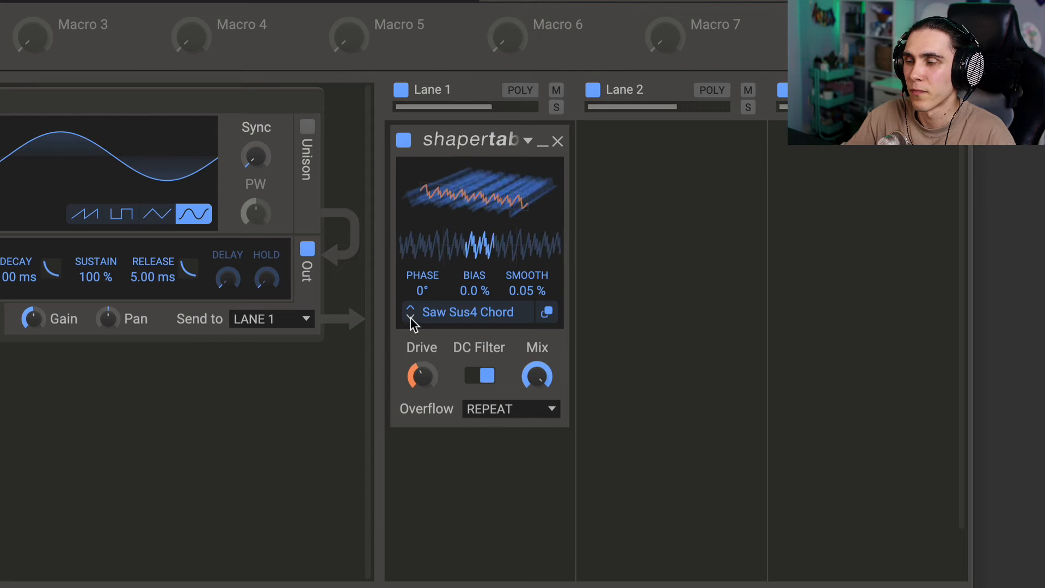
click(410, 313)
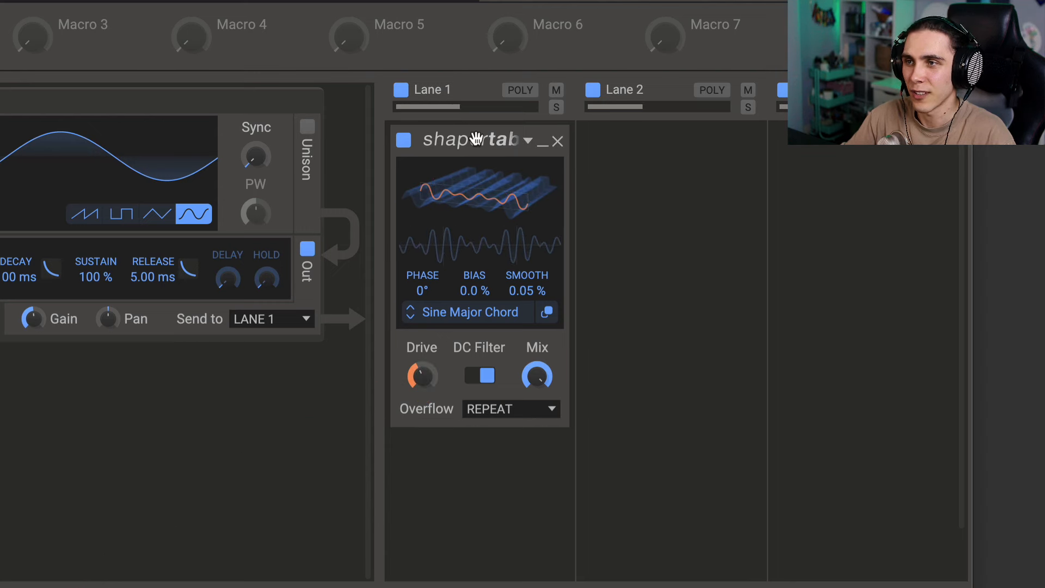
click(543, 140)
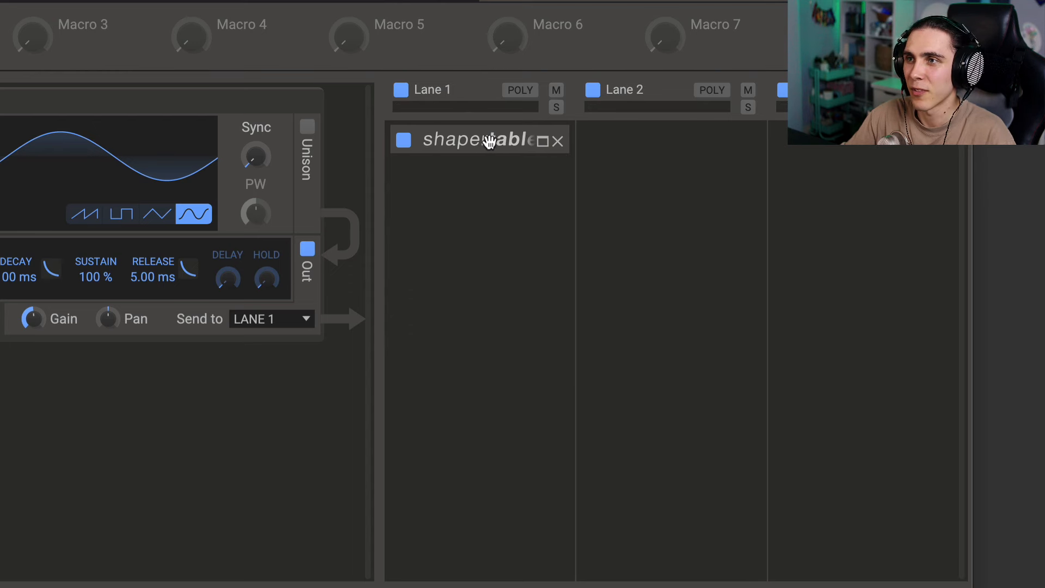
click(480, 141)
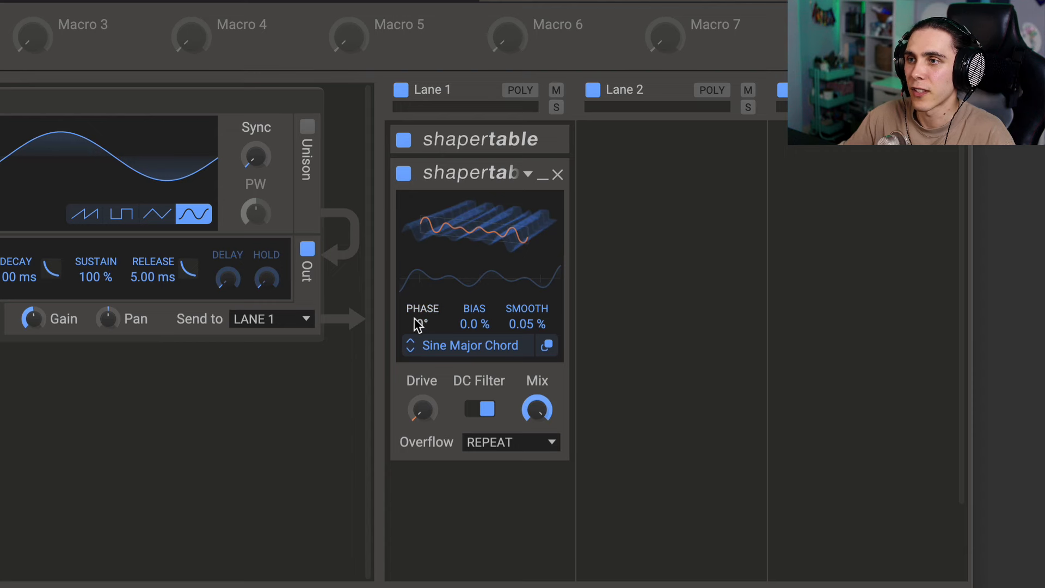
Step: Raise the table phase through 49° and 138° to land on 140°
drag(423, 324, 423, 314)
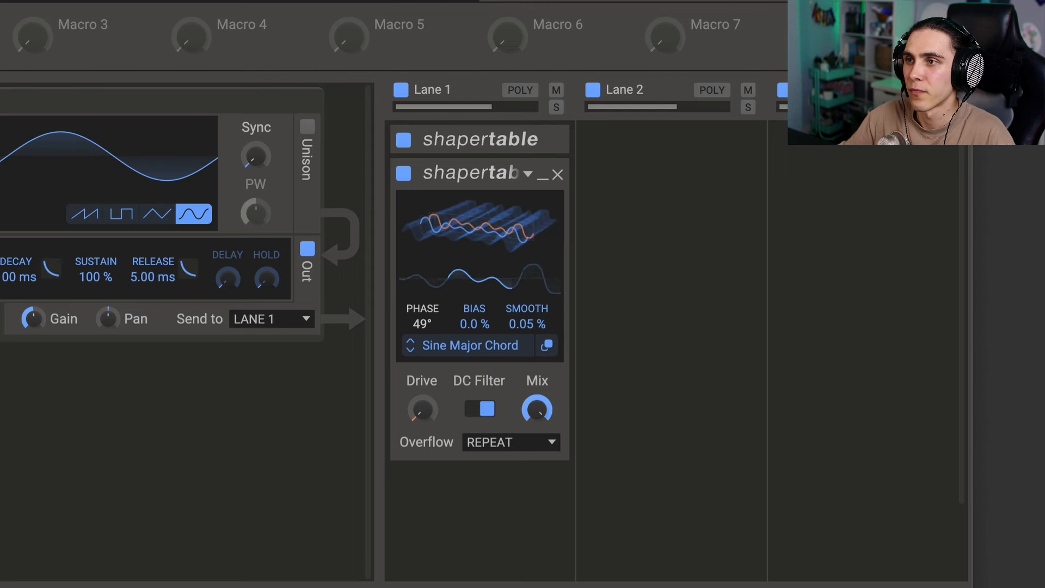
drag(422, 325, 422, 267)
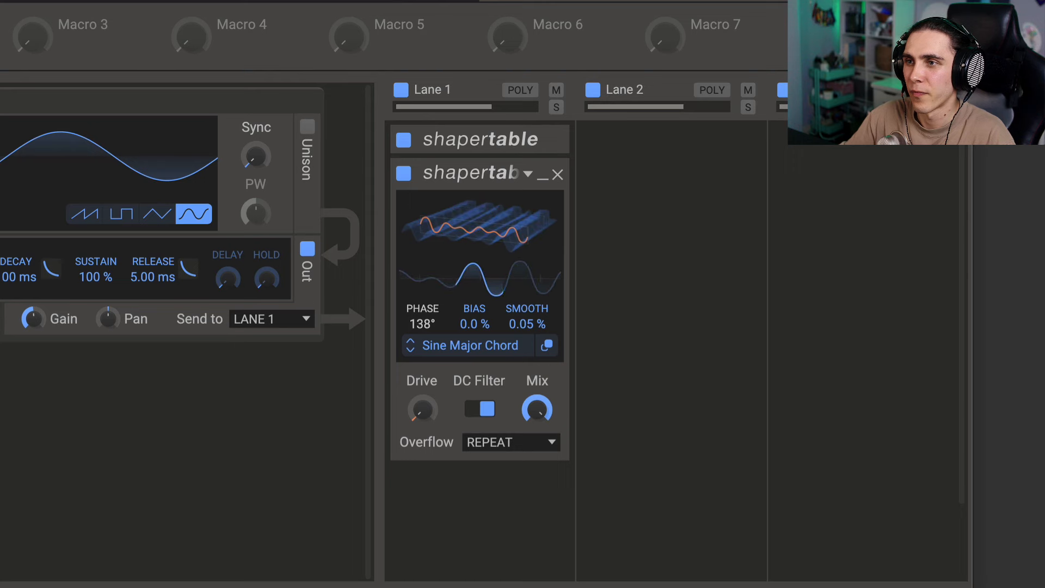
drag(423, 324, 427, 322)
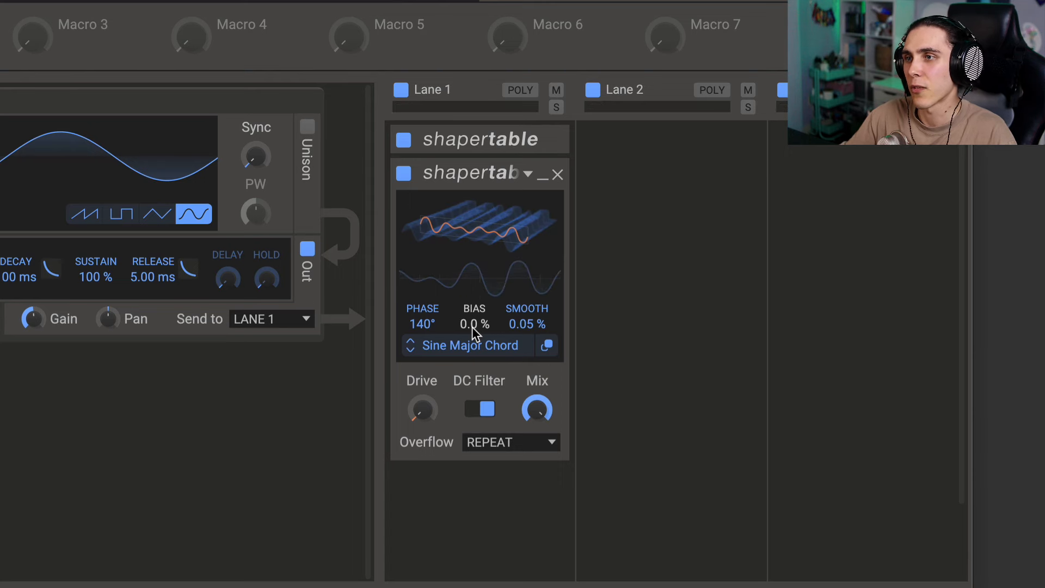
Step: Lower the bias to −20%, then disable DC Filter on the standalone Shaper Table
drag(473, 324, 473, 267)
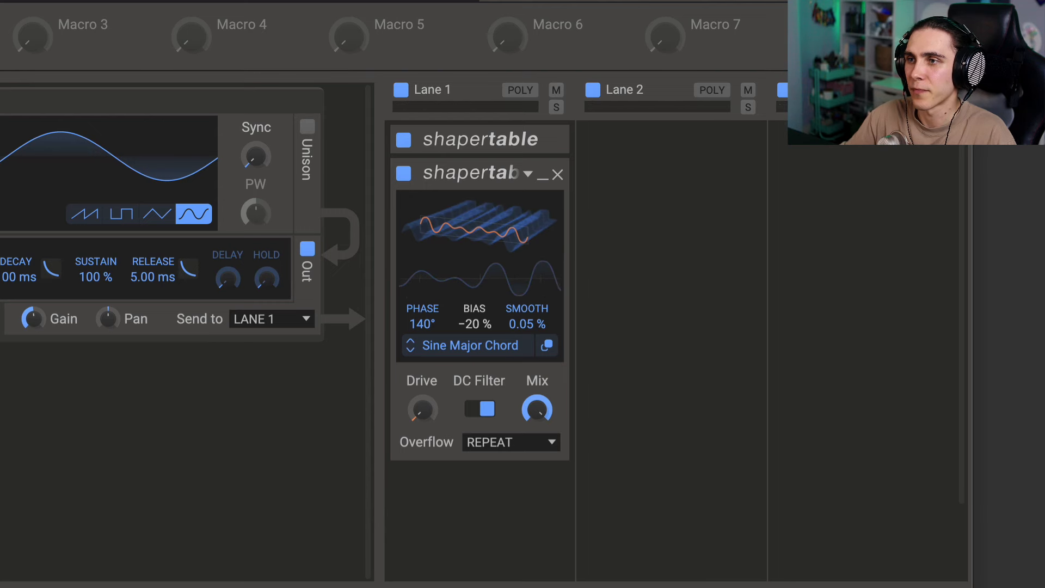
drag(474, 324, 474, 333)
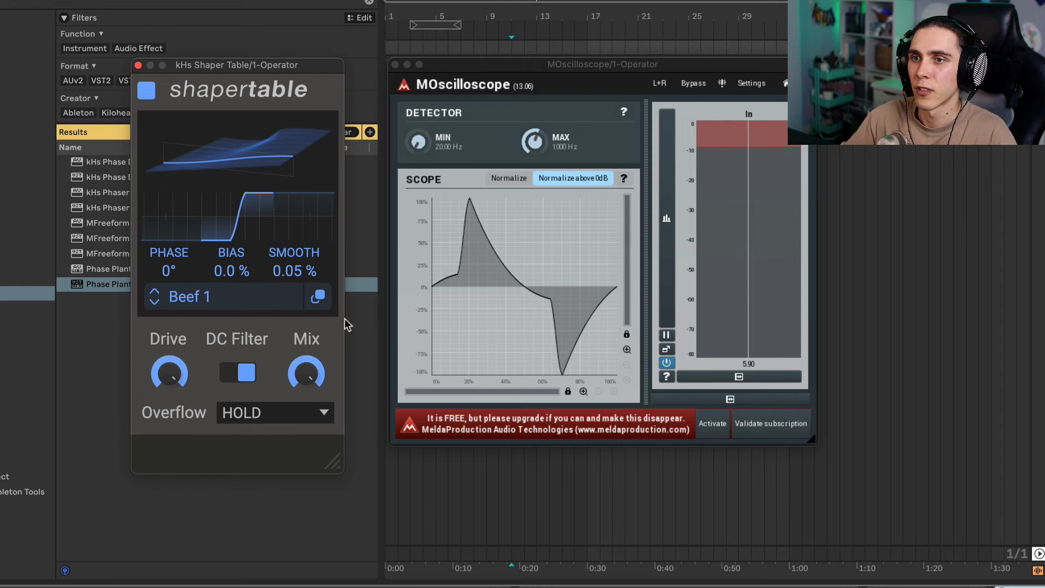
click(236, 373)
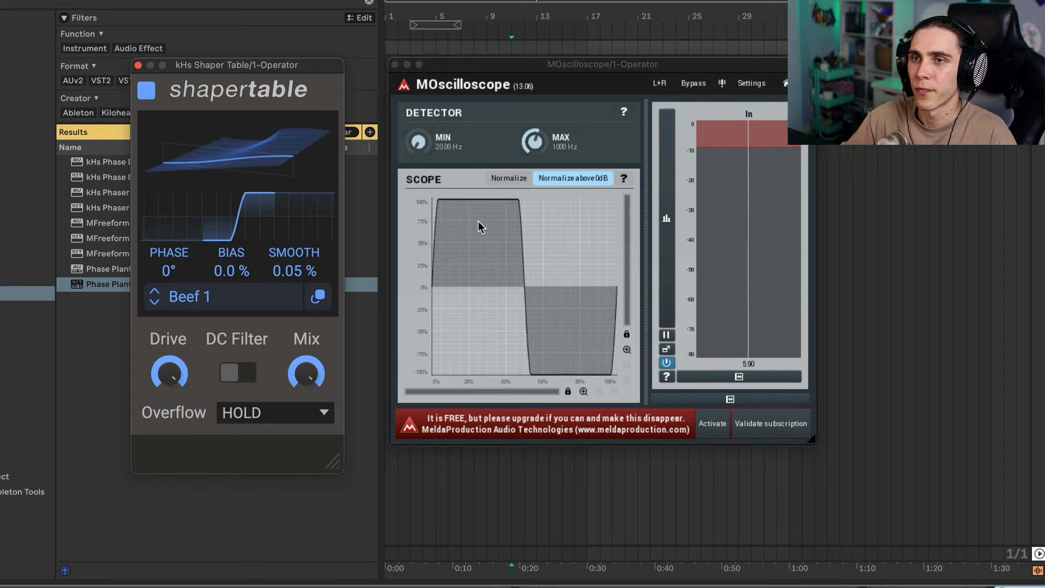